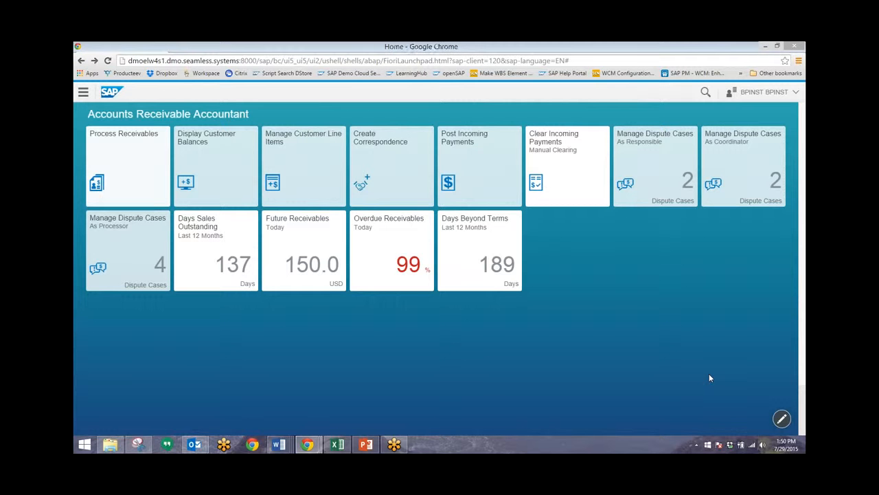
mouse_move(596, 361)
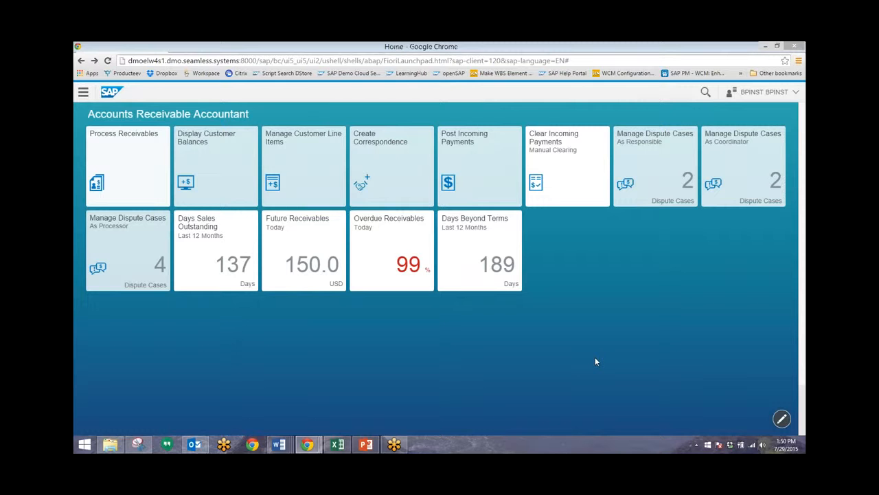
mouse_move(577, 343)
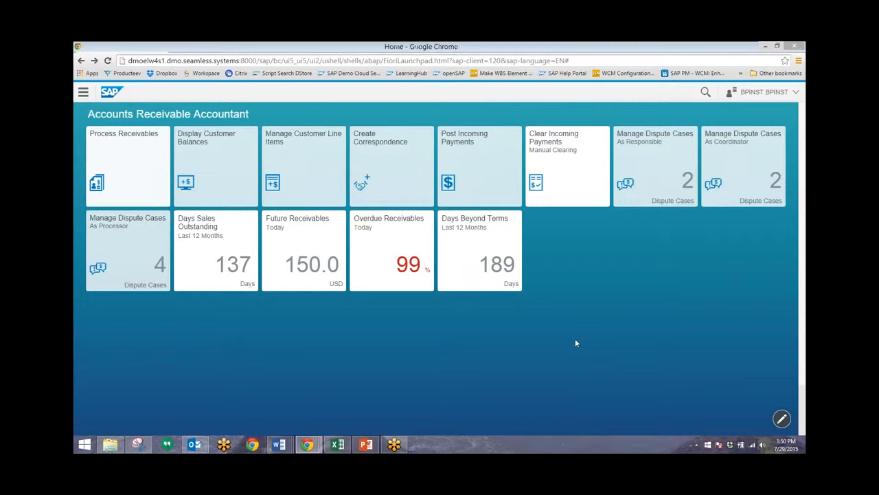
mouse_move(720, 379)
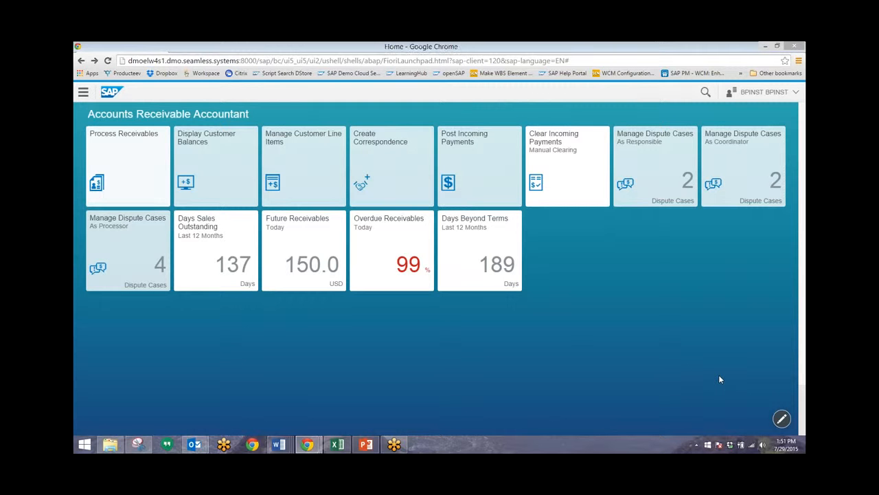
mouse_move(719, 380)
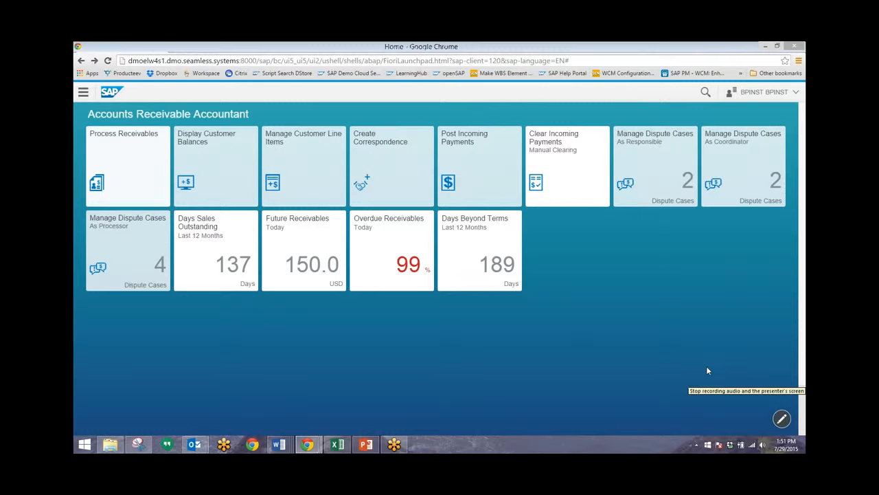
mouse_move(397, 267)
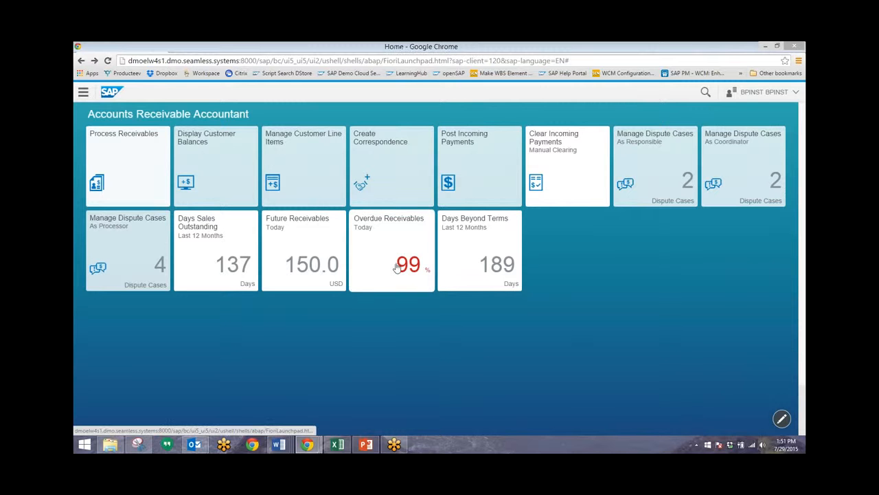
mouse_move(392, 264)
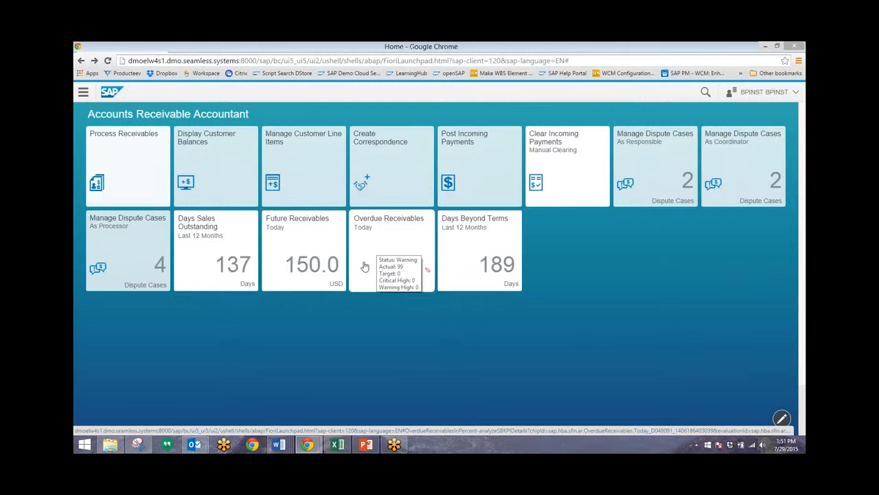
Launch the Overdue Receivables analysis with its By Due Period bar chart for today.
click(390, 250)
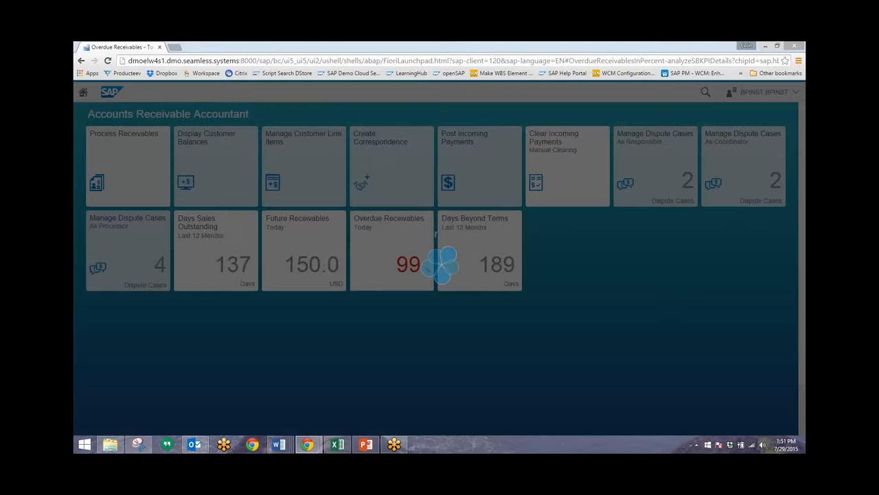
click(391, 264)
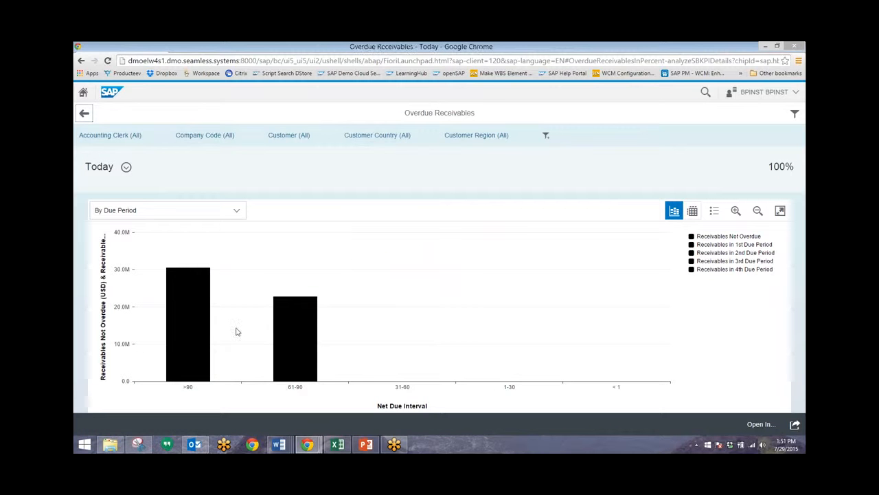
mouse_move(198, 378)
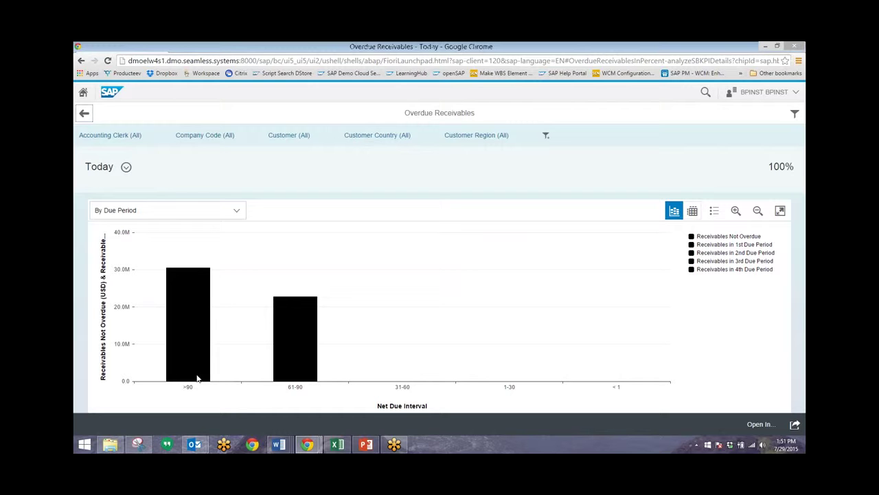
mouse_move(186, 360)
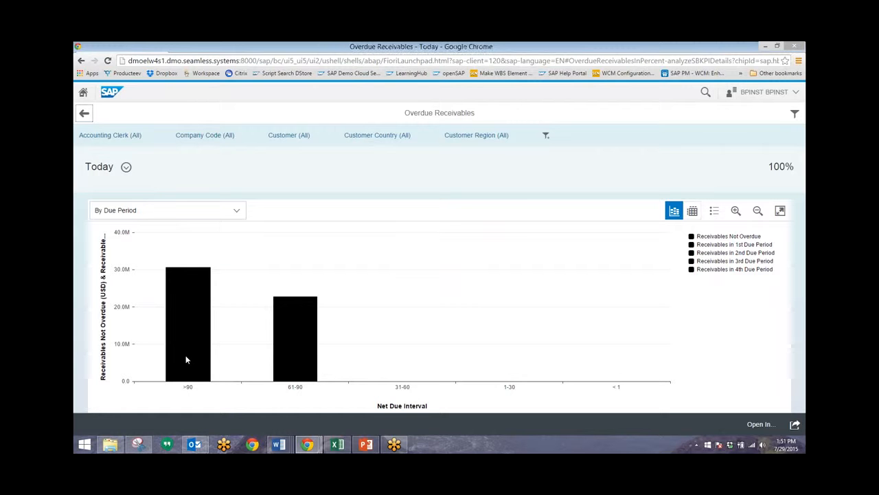
mouse_move(299, 362)
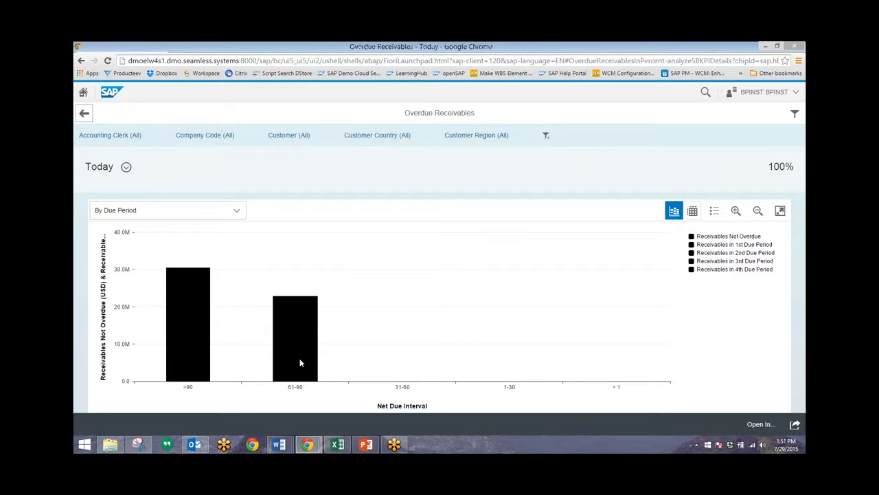
mouse_move(728, 382)
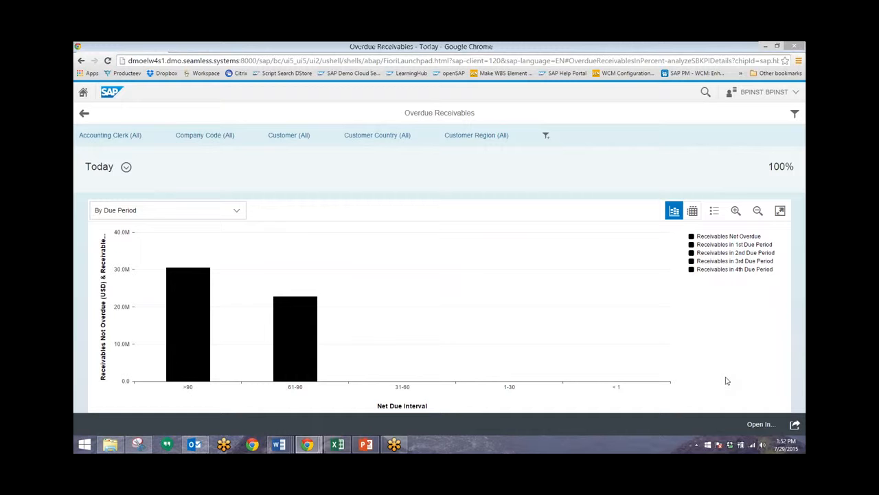
mouse_move(411, 335)
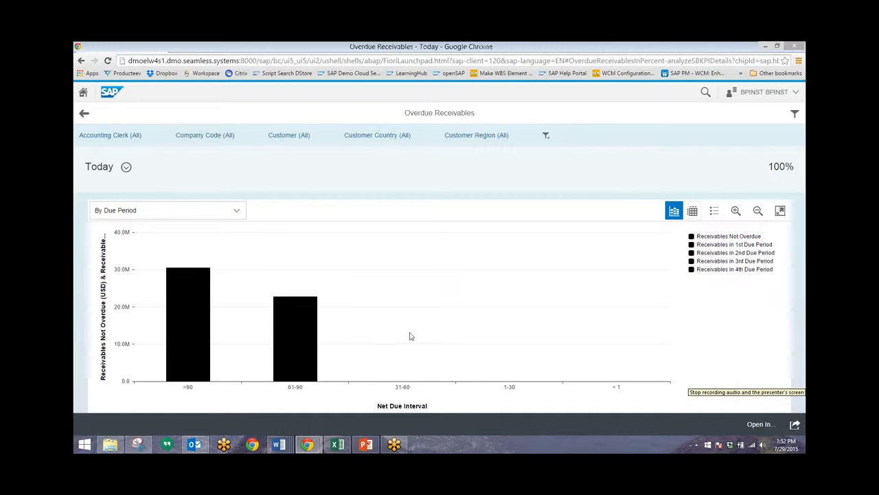
mouse_move(327, 331)
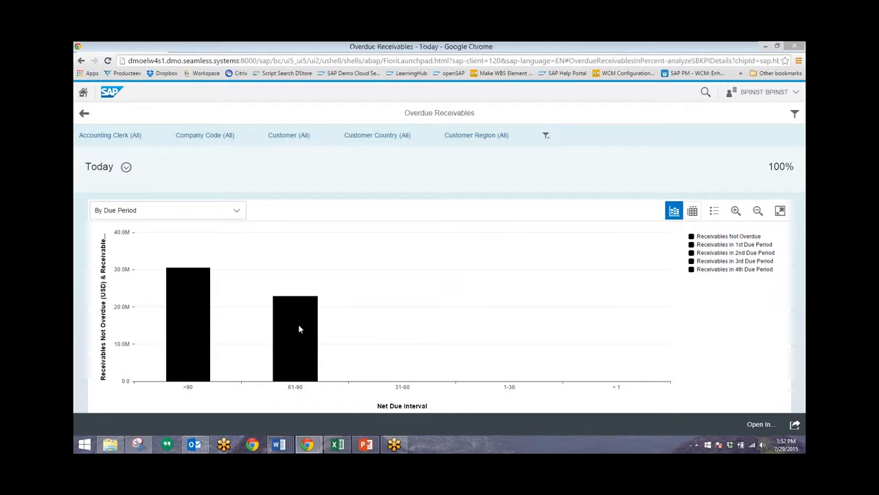
Drill into the 61-90 day overdue bar and break it down by customer as a top-10 chart.
click(294, 337)
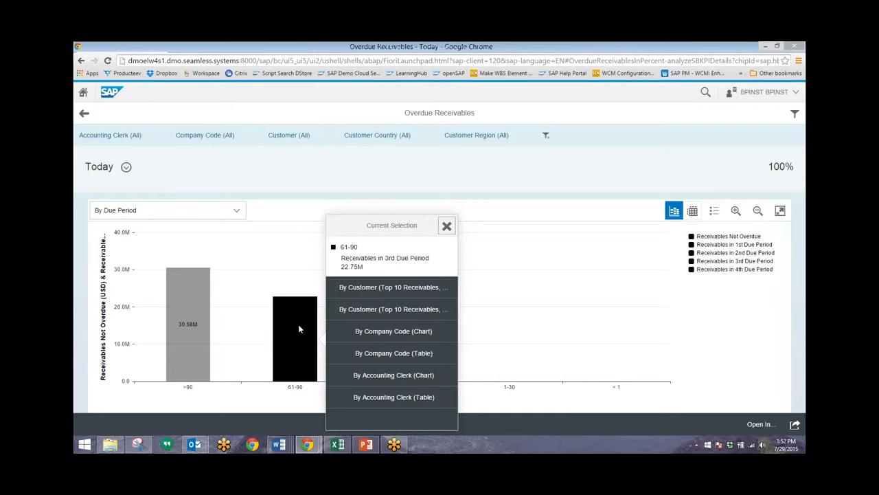
mouse_move(371, 287)
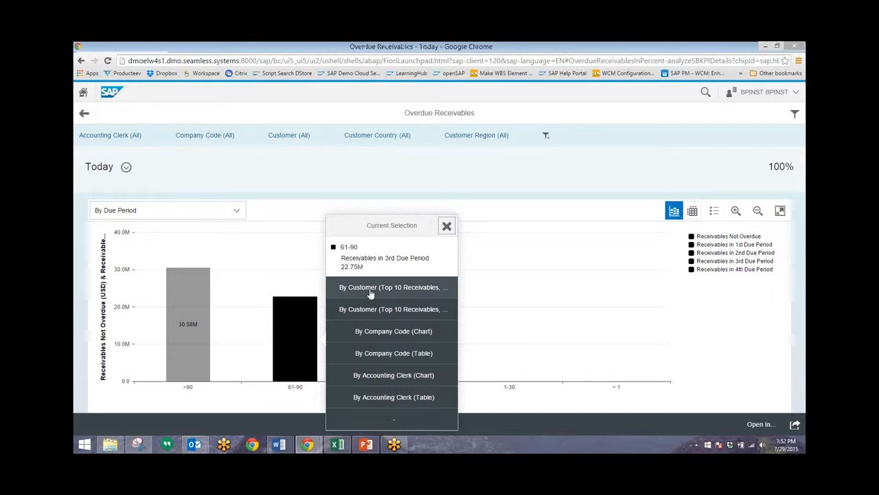
click(393, 287)
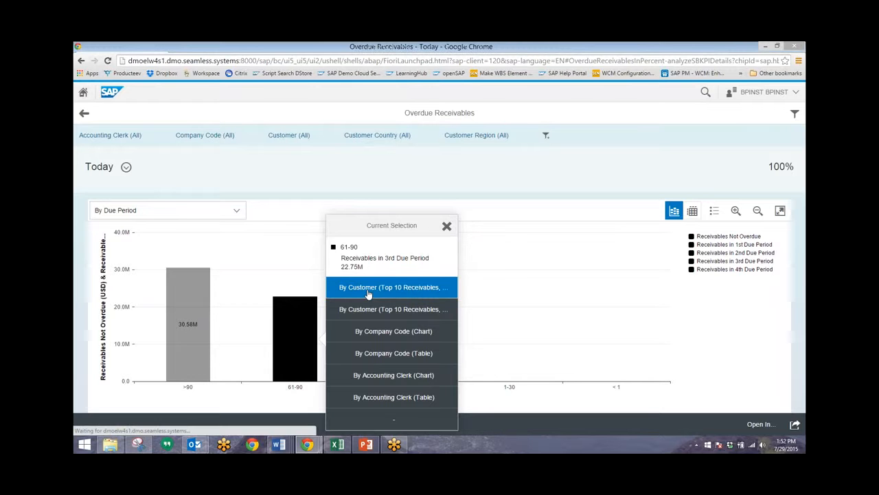
click(393, 287)
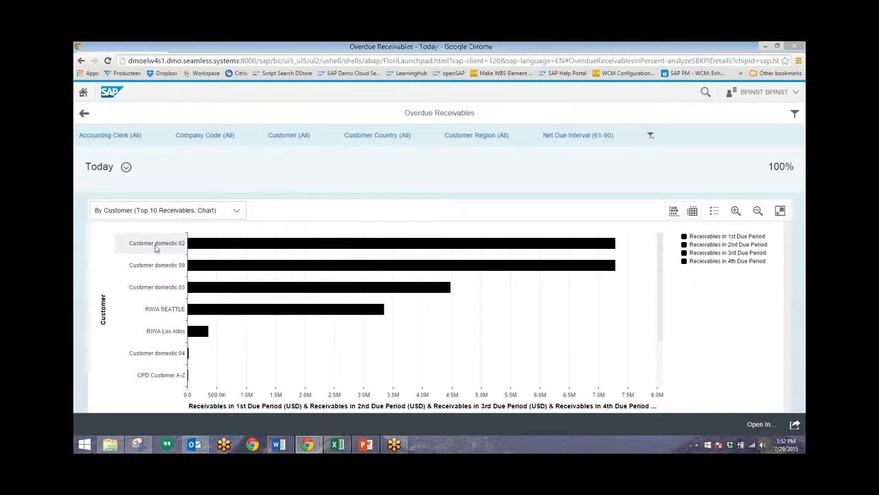
mouse_move(346, 251)
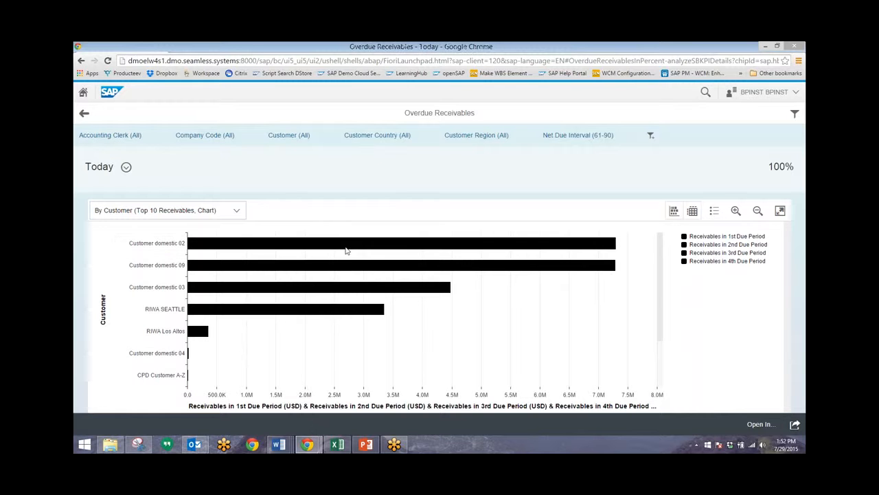
mouse_move(176, 272)
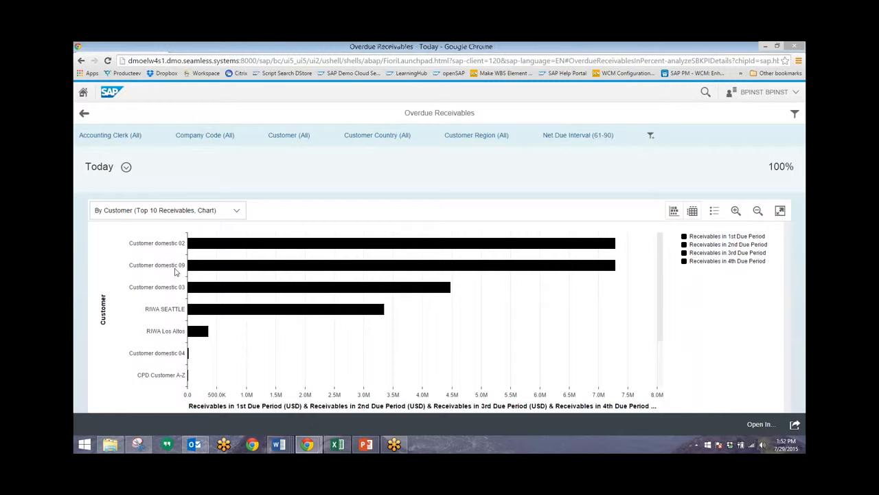
mouse_move(220, 272)
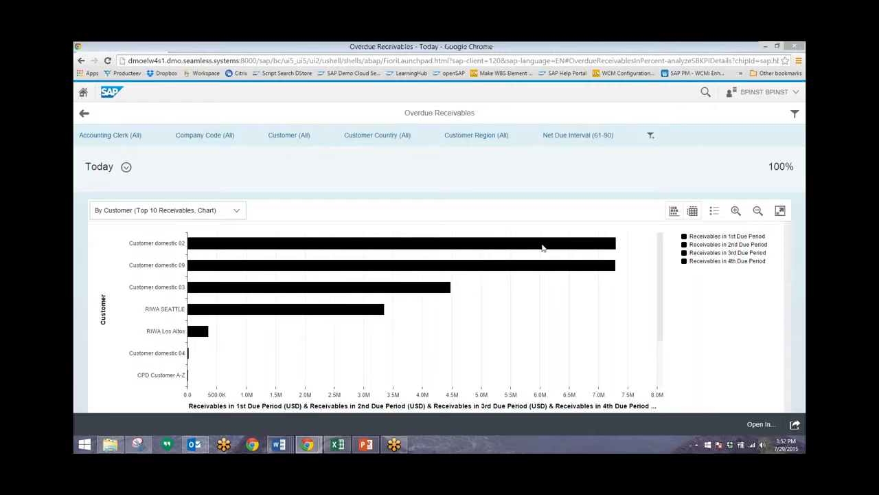
From Customer domestic 02's bar, choose Process Receivables in the Current Selection popup.
click(543, 242)
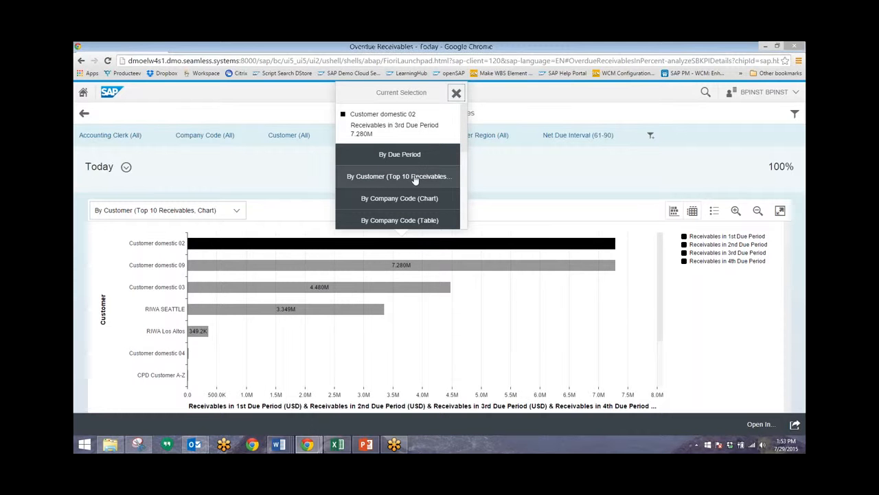
scroll(down, 3)
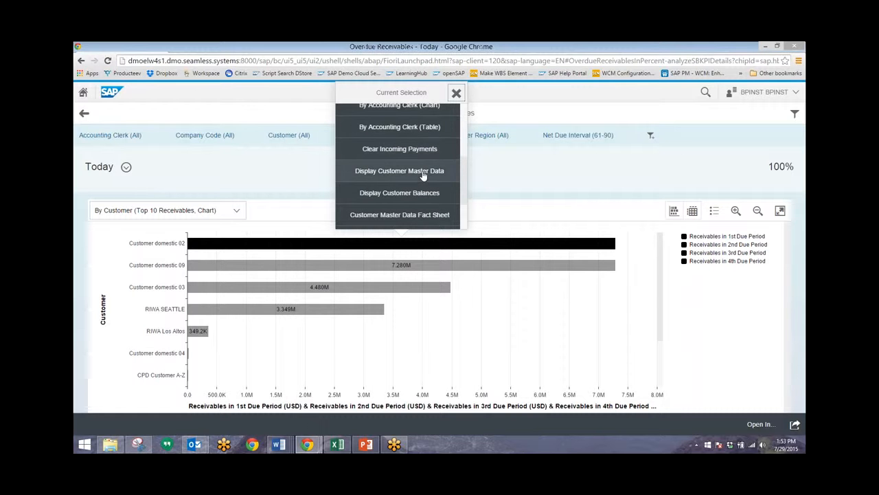
mouse_move(399, 192)
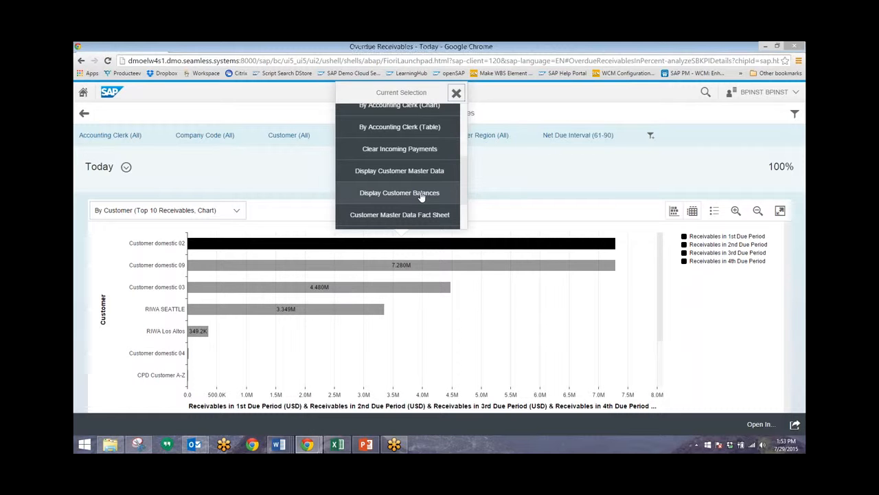
scroll(down, 3)
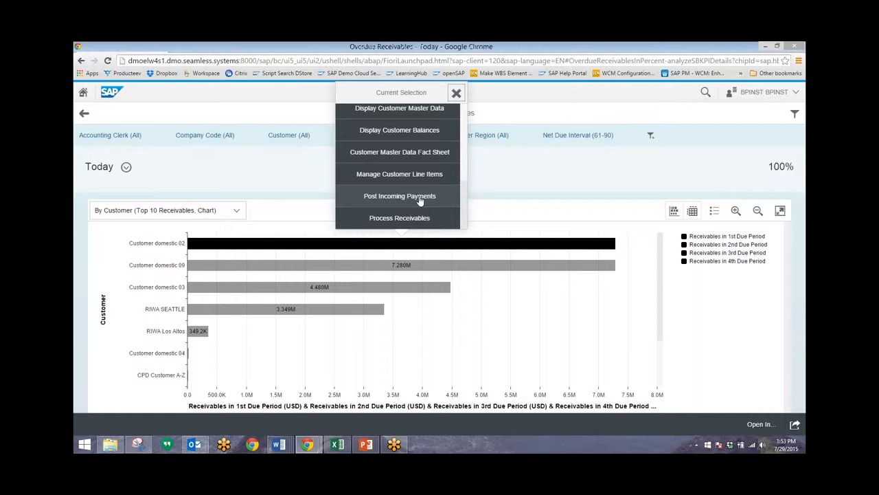
mouse_move(419, 209)
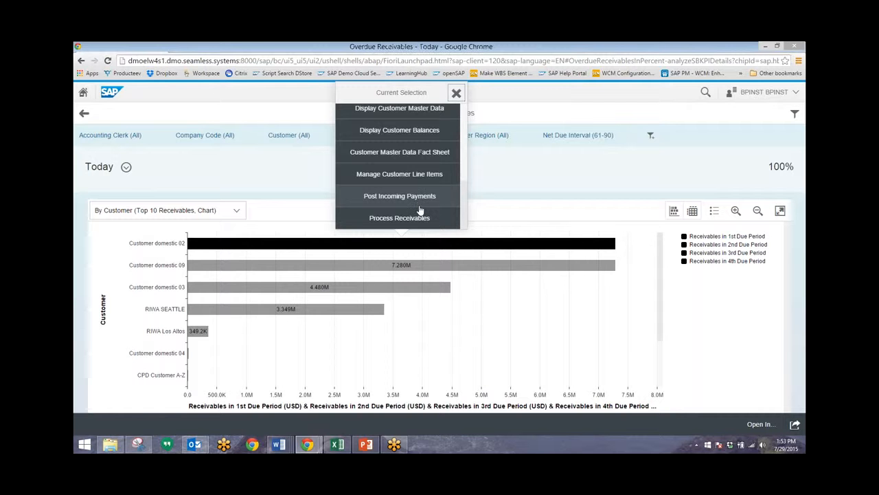
mouse_move(421, 217)
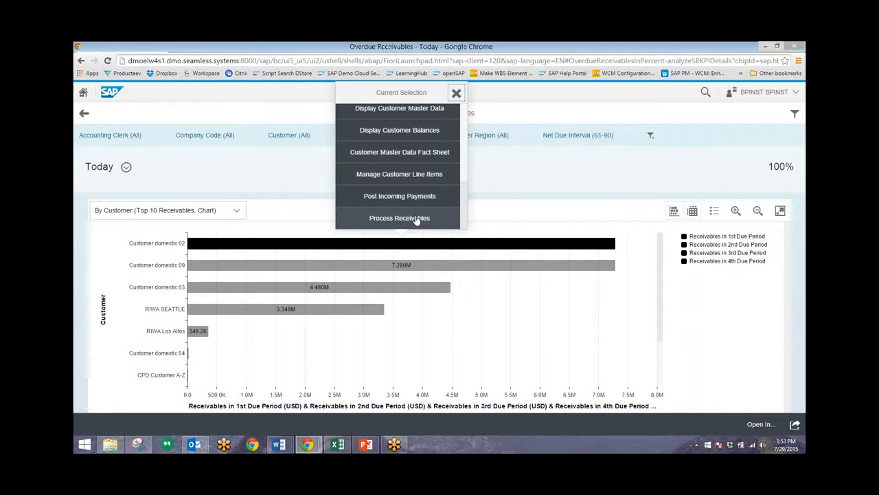
click(398, 217)
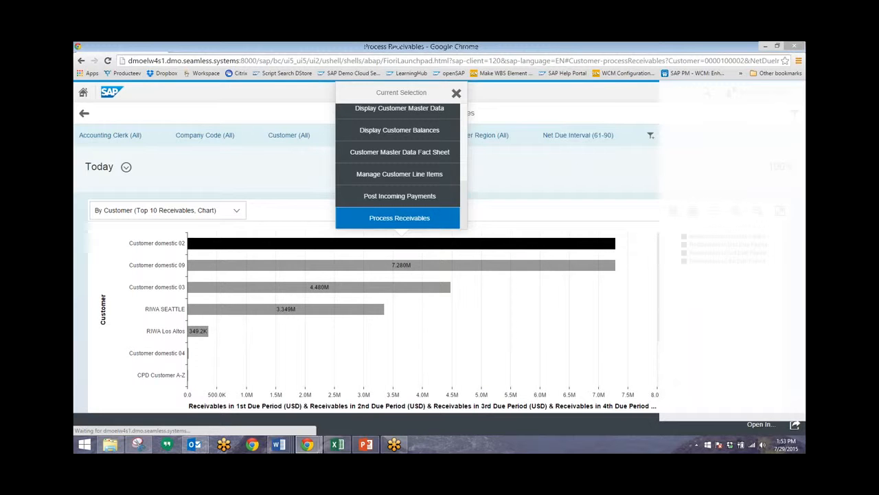
Mark invoice 90000184 for USD 36.50 in Customer domestic 02's Process Receivables list.
click(398, 218)
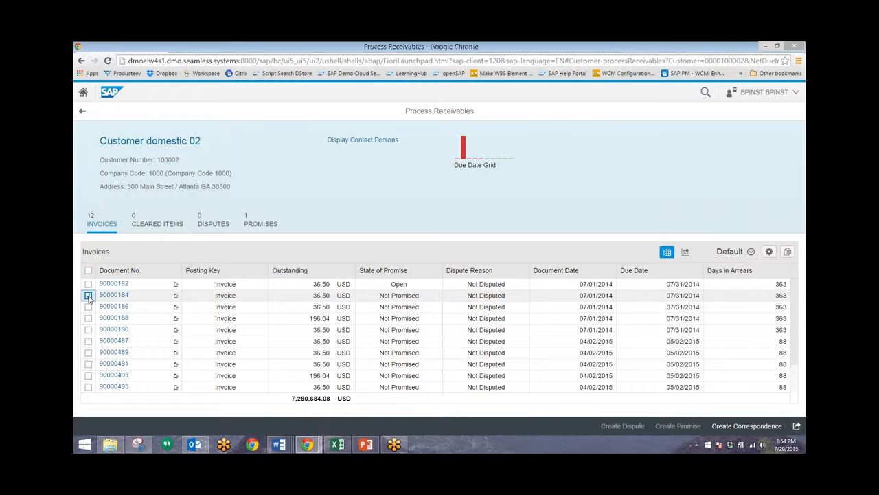
Start a promise to pay for the marked invoice with Promised by 'Colin'.
click(88, 294)
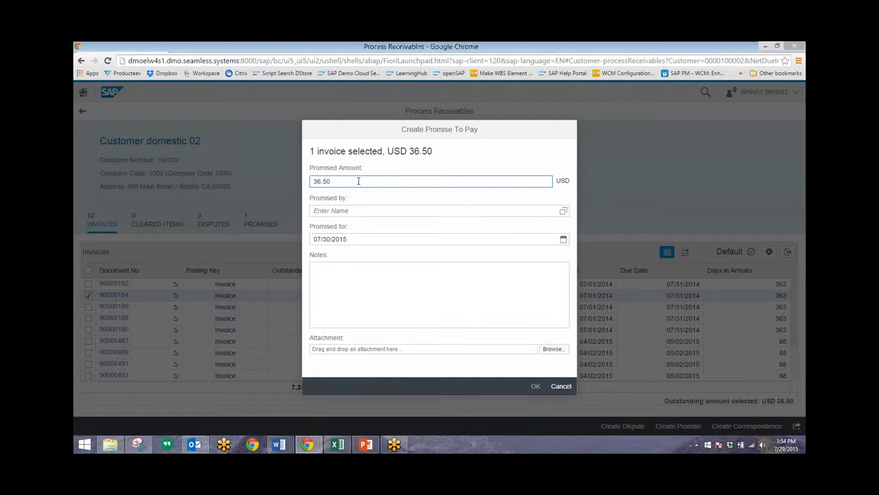
click(440, 210)
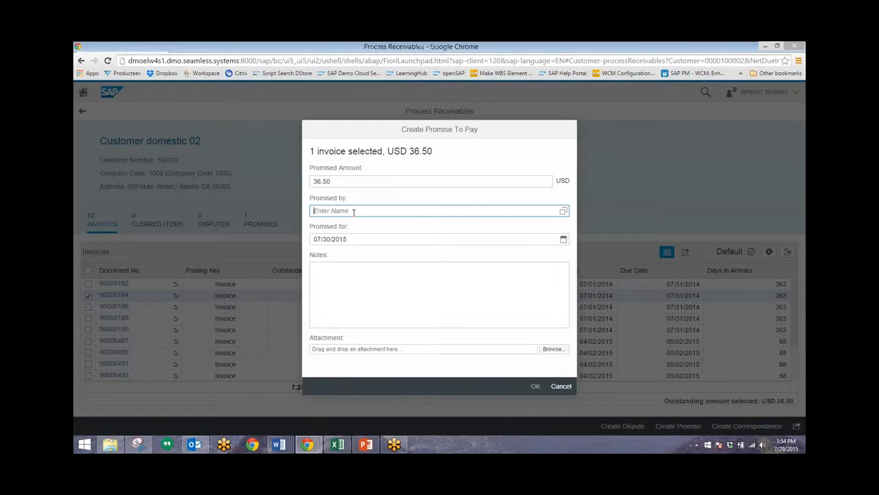
text(C)
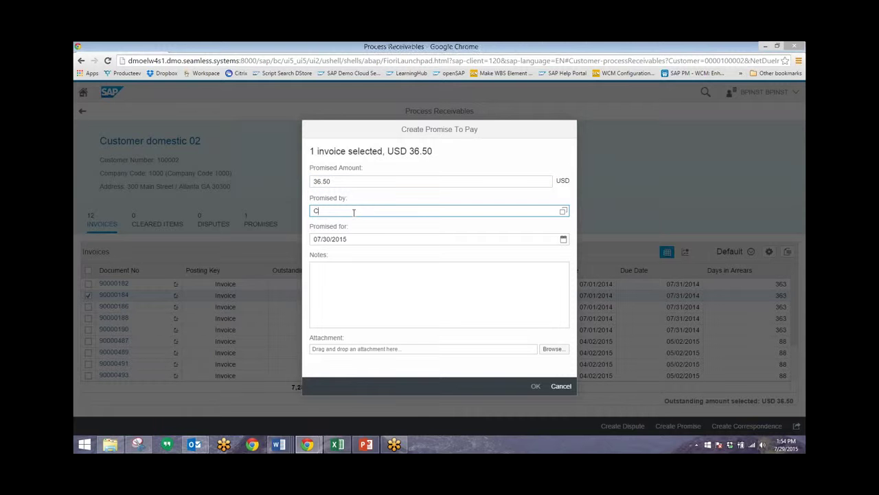
text(olin)
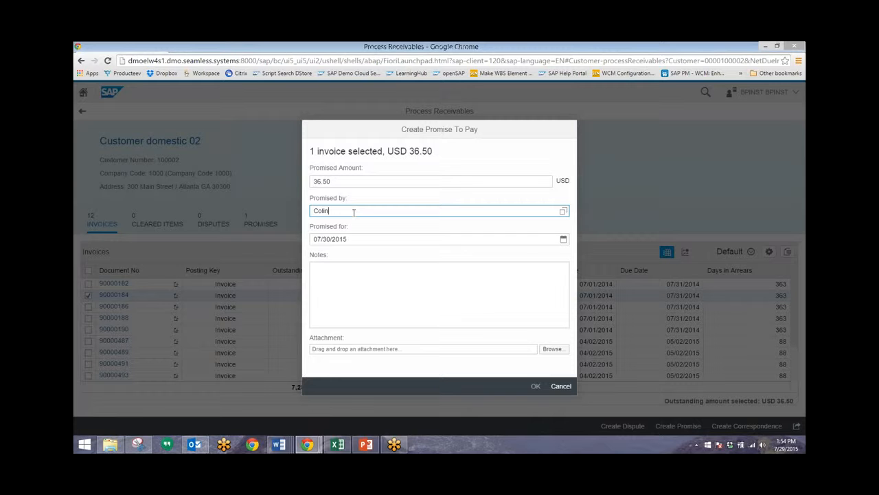
Add the note 'Received email on promise to pay' and confirm the promise with OK.
click(440, 294)
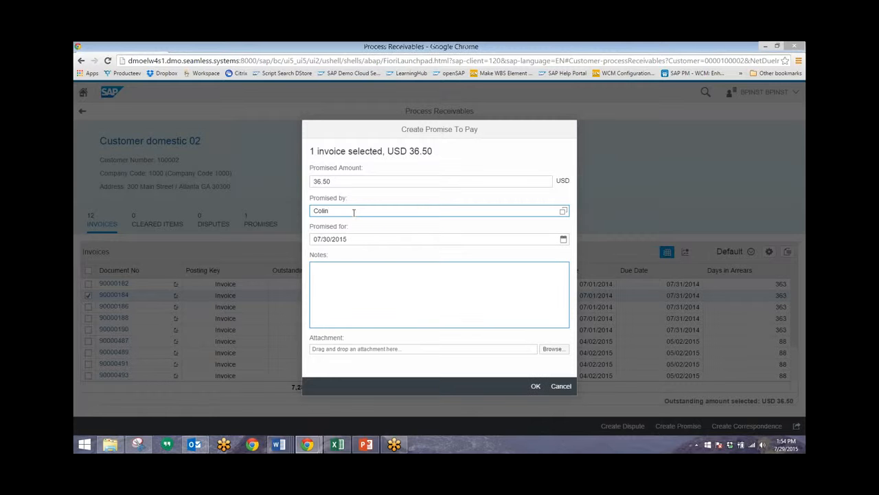
text(Rec)
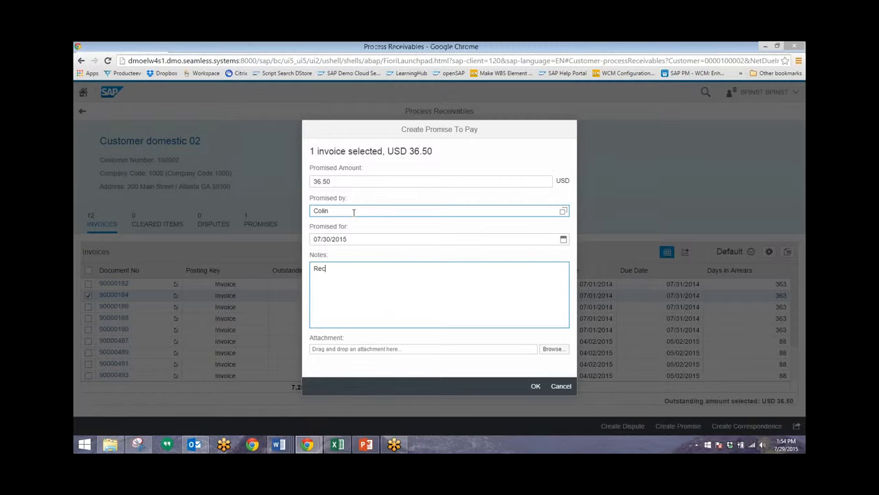
text(eived email)
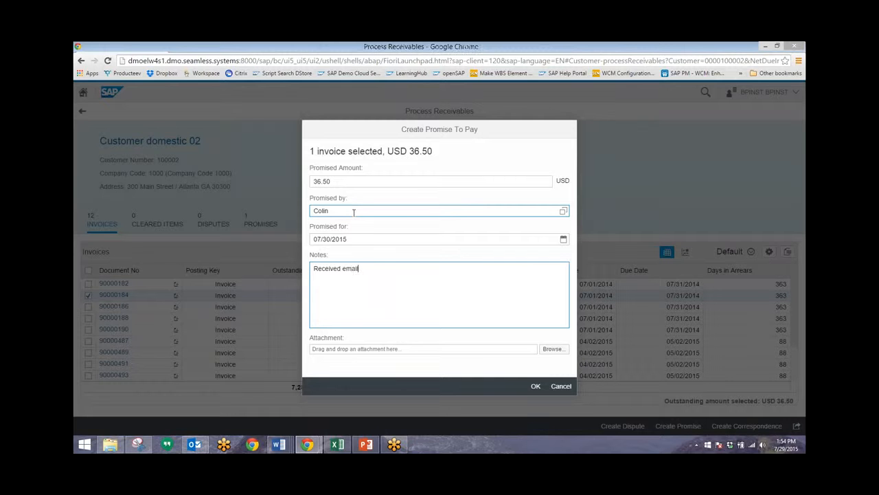
text(on promise t)
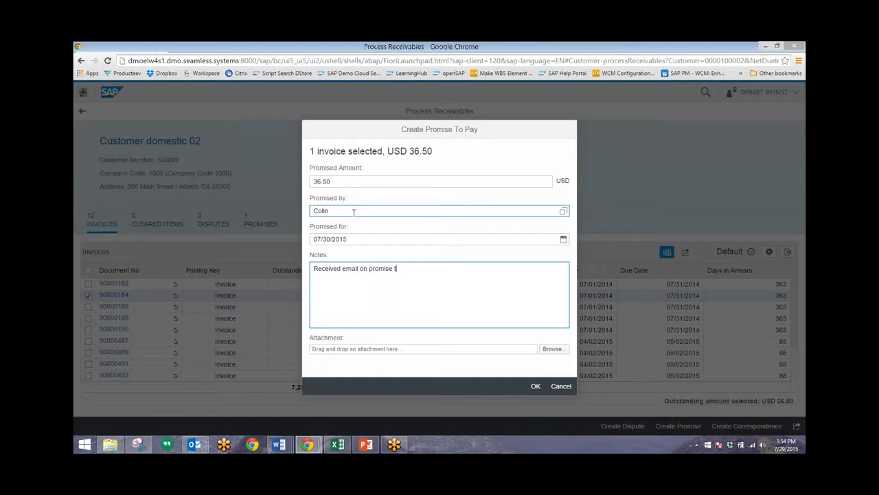
text(o pay)
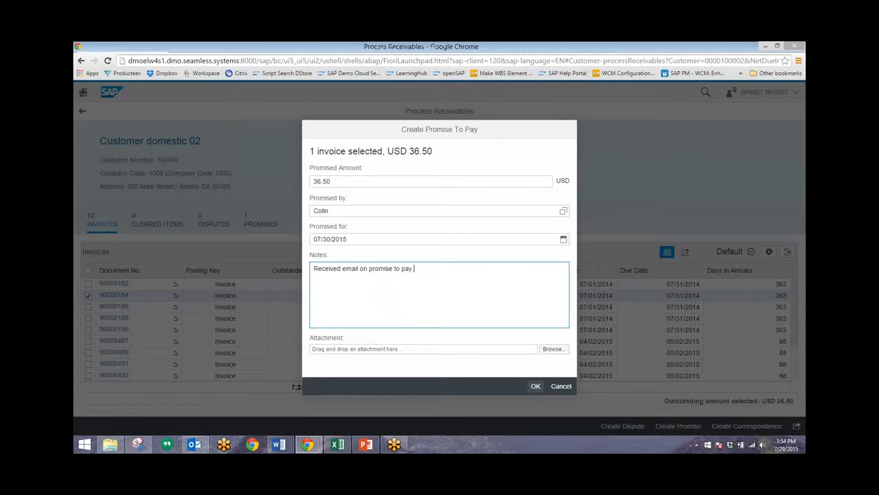
click(536, 385)
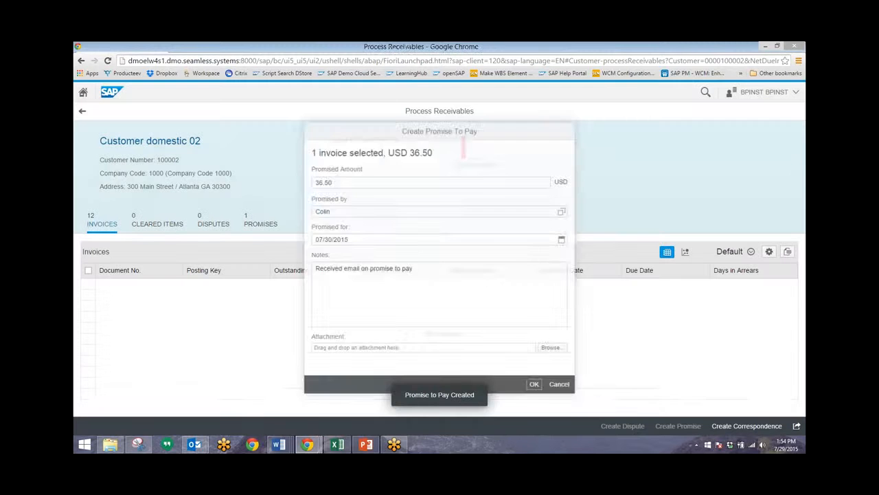
Switch from the browser to the slide deck's closing contact slide.
click(534, 383)
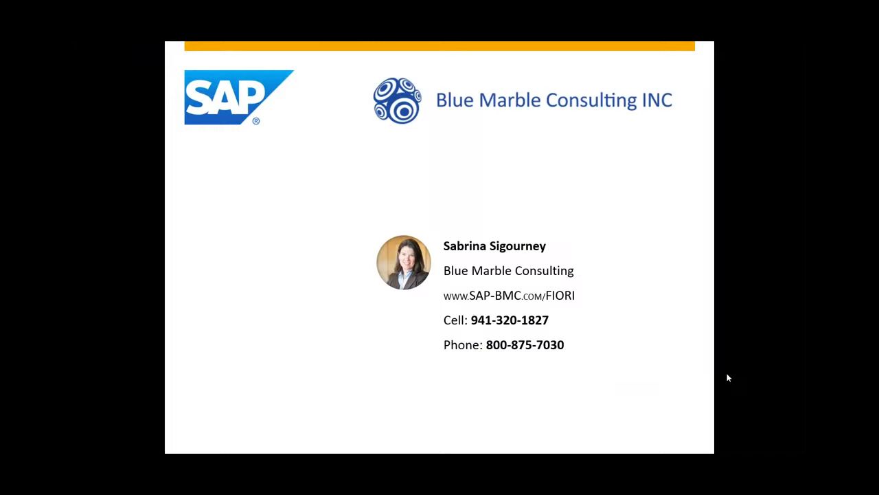
mouse_move(728, 377)
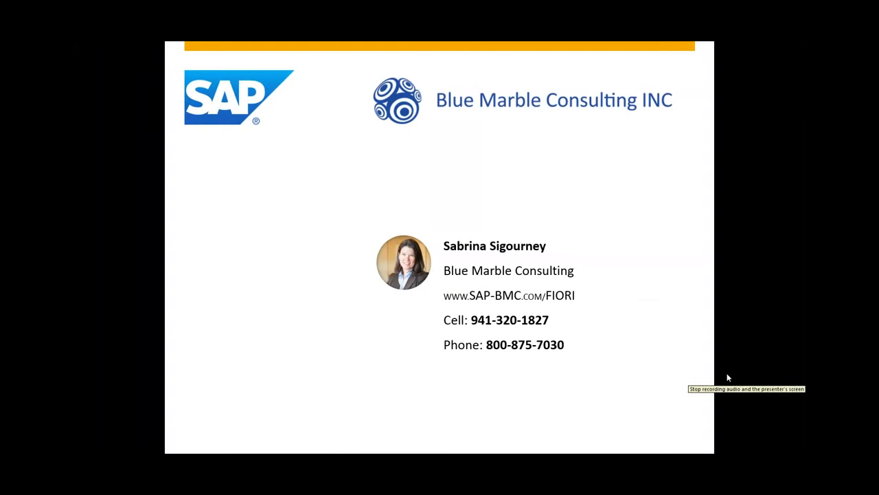